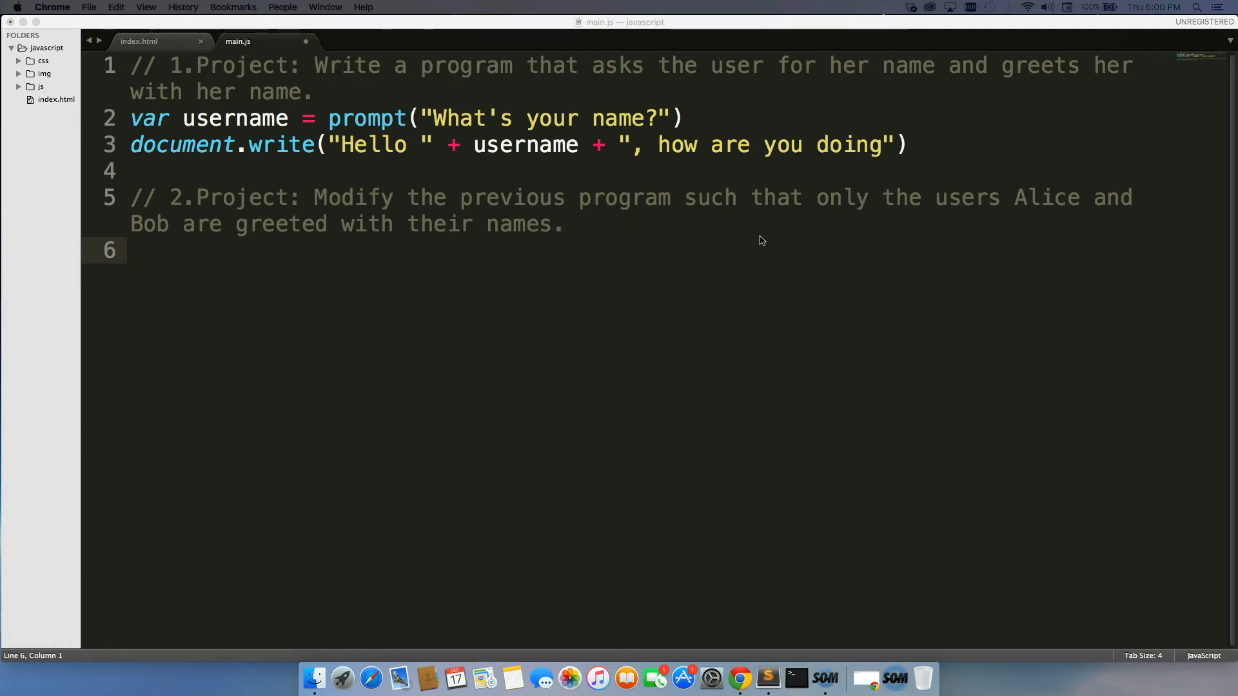
{"action": "mouse_move", "coordinate": [984, 198]}
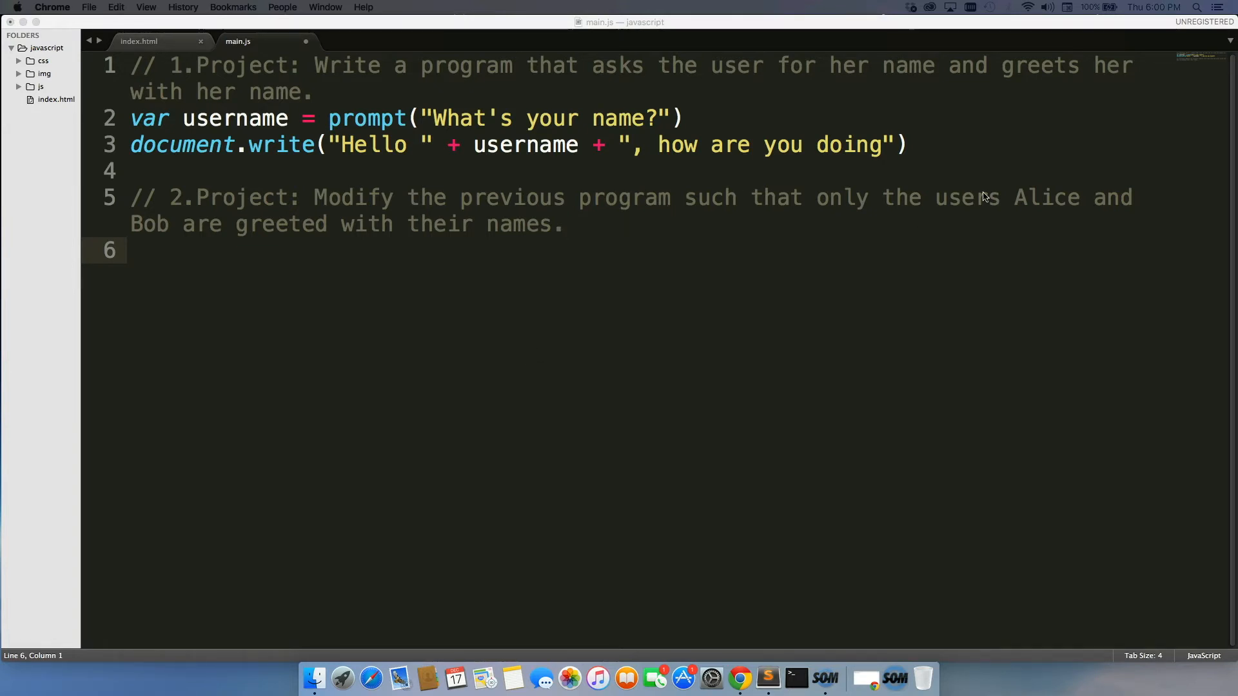
Wrap the Hello greeting write in an if checking the name equals "alice"
{"action": "double_click", "coordinate": [148, 224]}
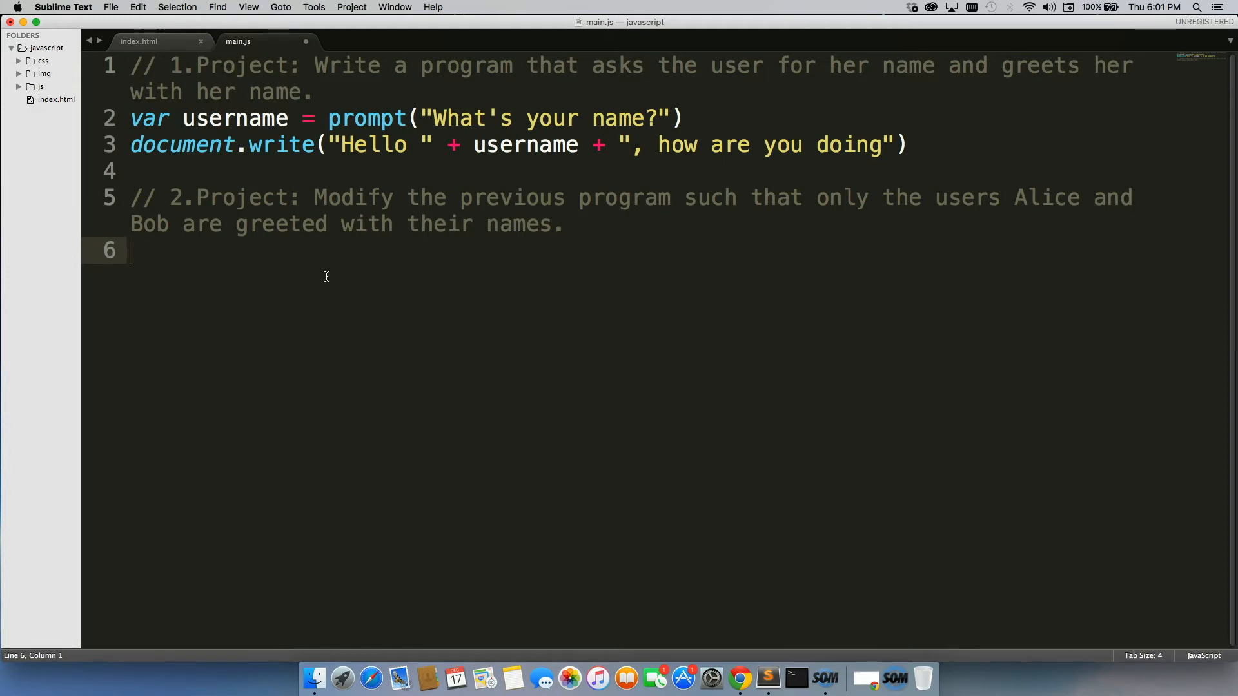
{"action": "type", "text": "if(username =="}
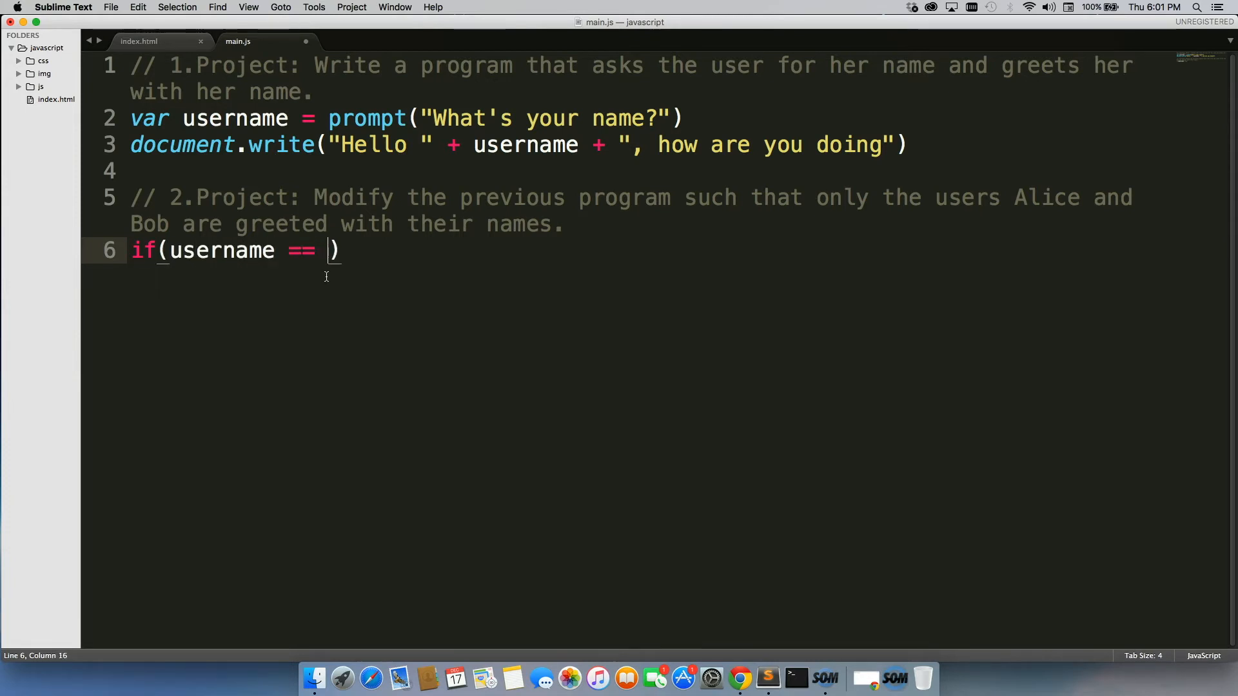
{"action": "type", "text": "\"alice\""}
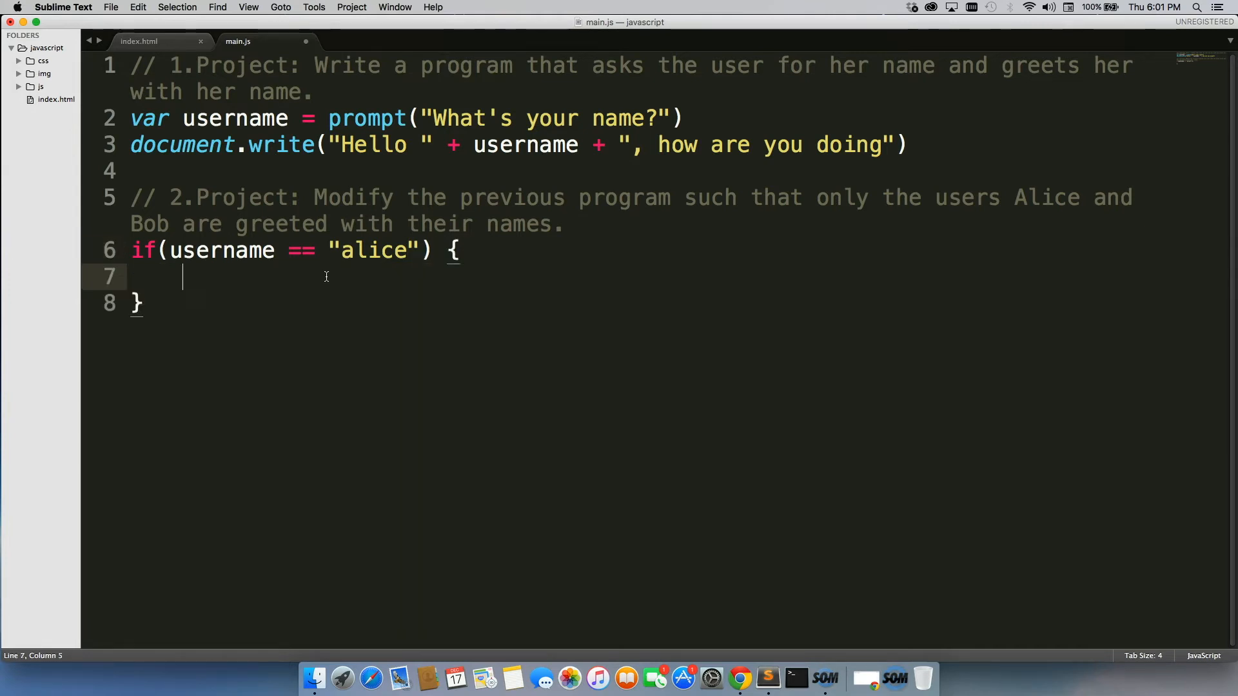
{"action": "mouse_move", "coordinate": [730, 155]}
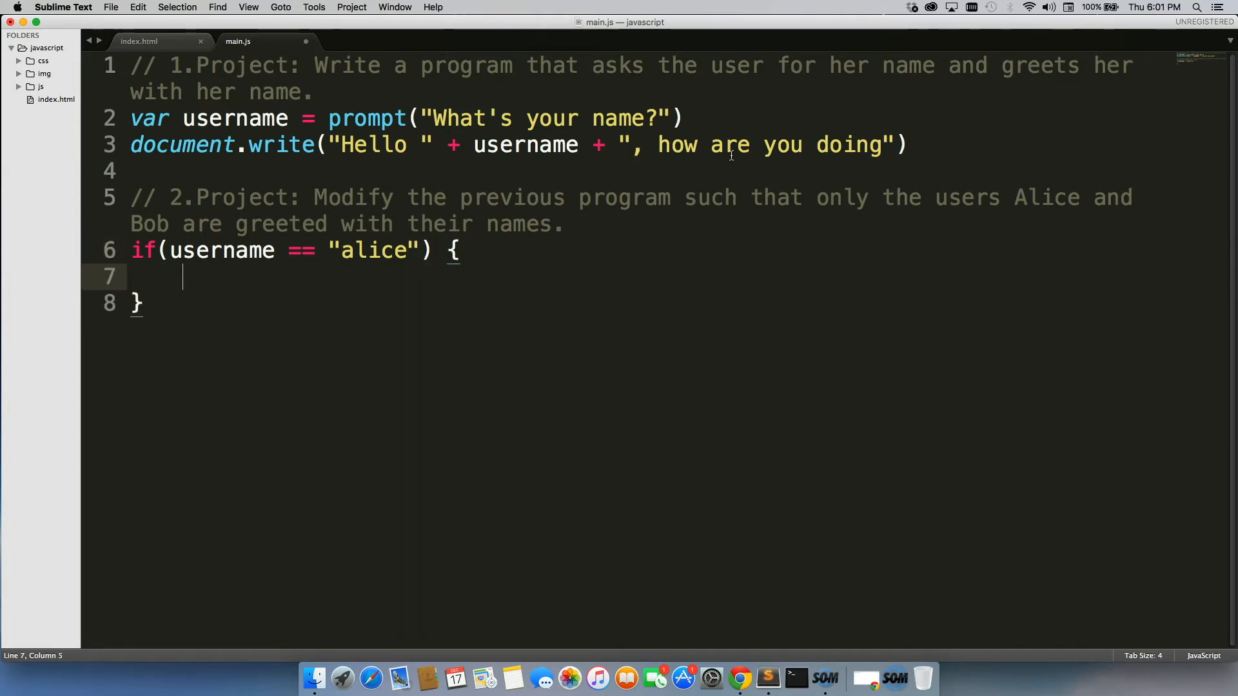
{"action": "left_click_drag", "start_coordinate": [131, 144], "coordinate": [907, 144]}
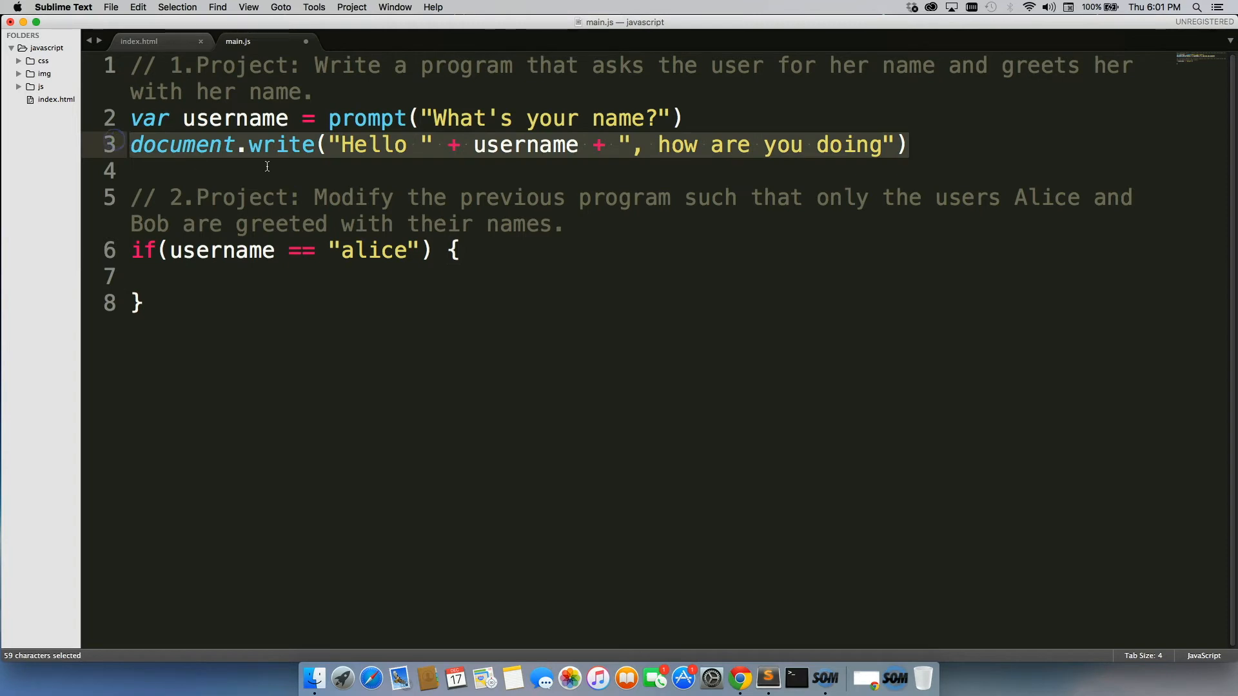
{"action": "key", "text": "cmd+x"}
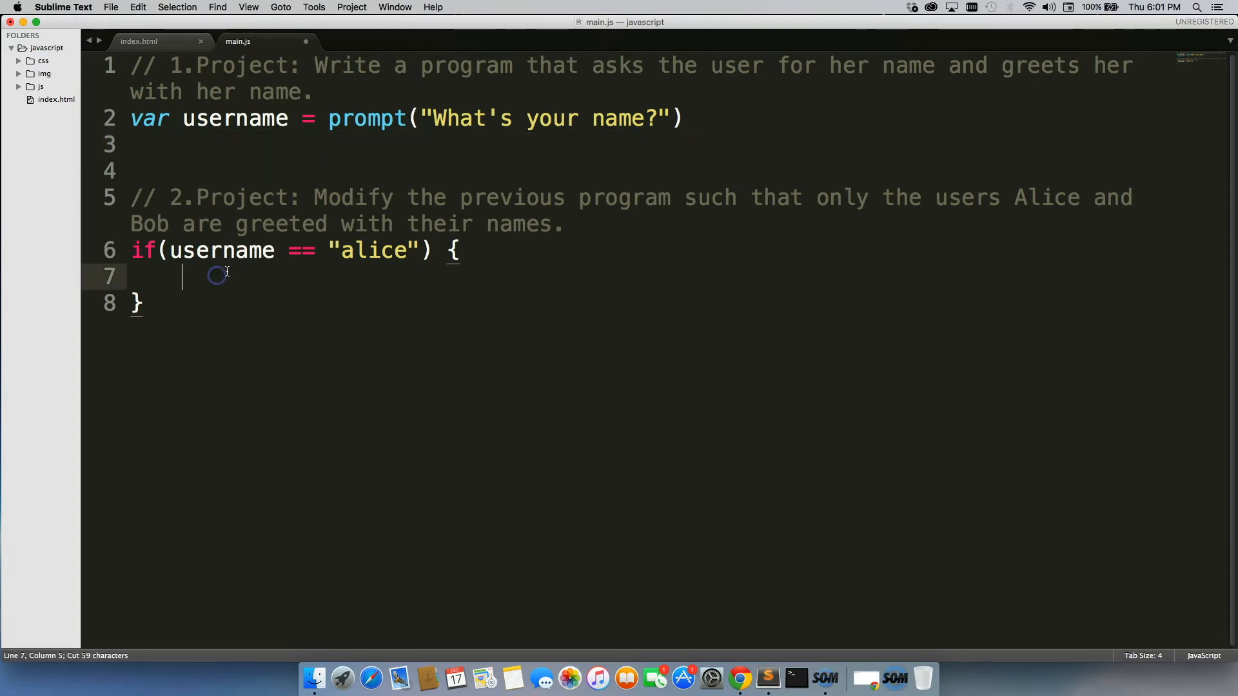
{"action": "type", "text": "document.write(\"Hello \" + username + \", how are you doing\")"}
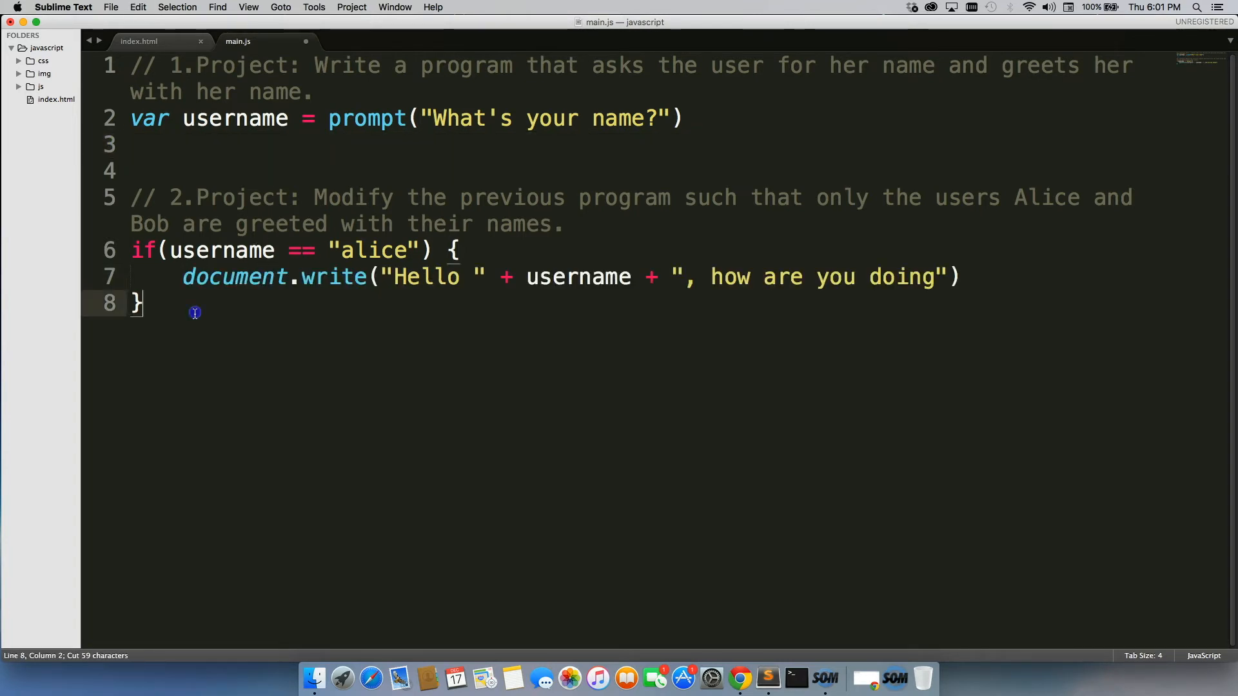
Add an else branch writing "Go away!" with the name, and save main.js
{"action": "type", "text": "else"}
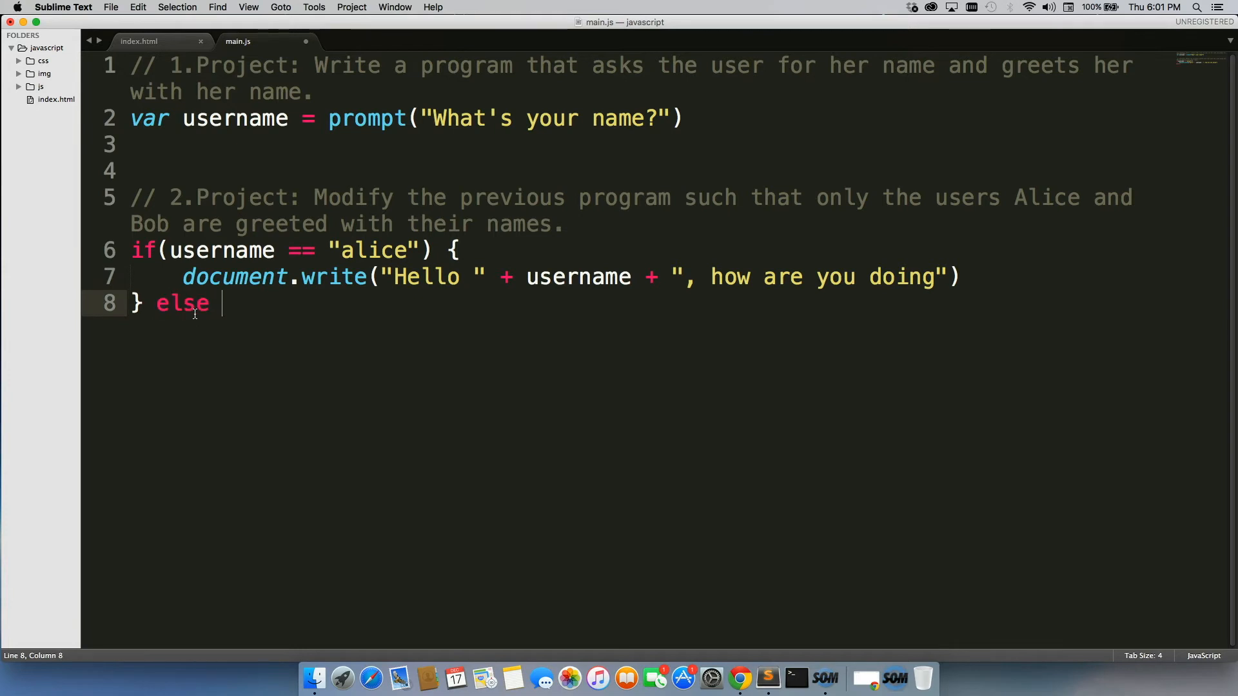
{"action": "type", "text": "{"}
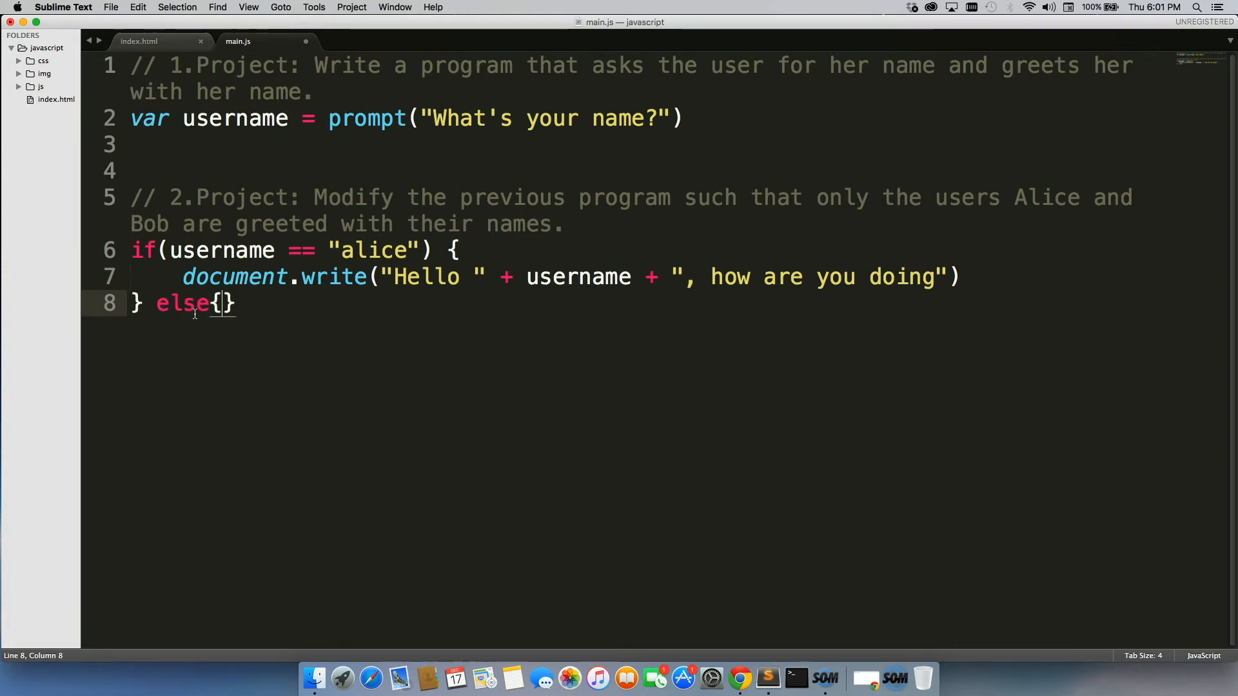
{"action": "key", "text": "enter"}
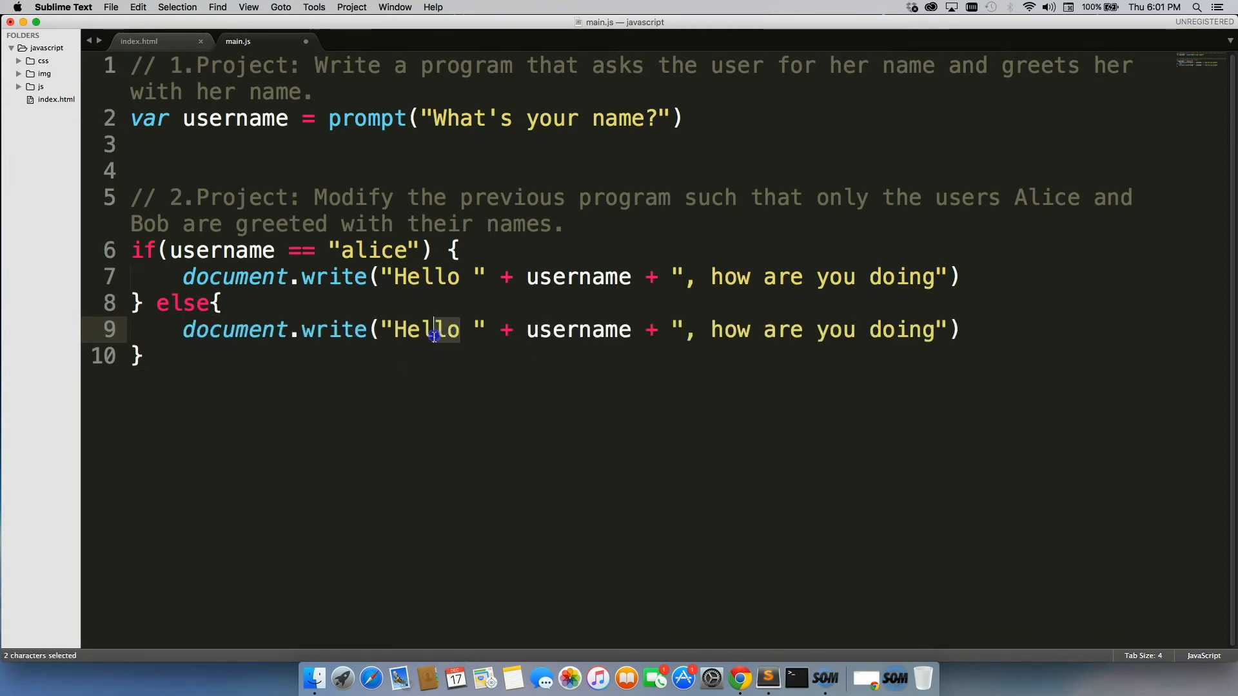
{"action": "type", "text": "Go aw"}
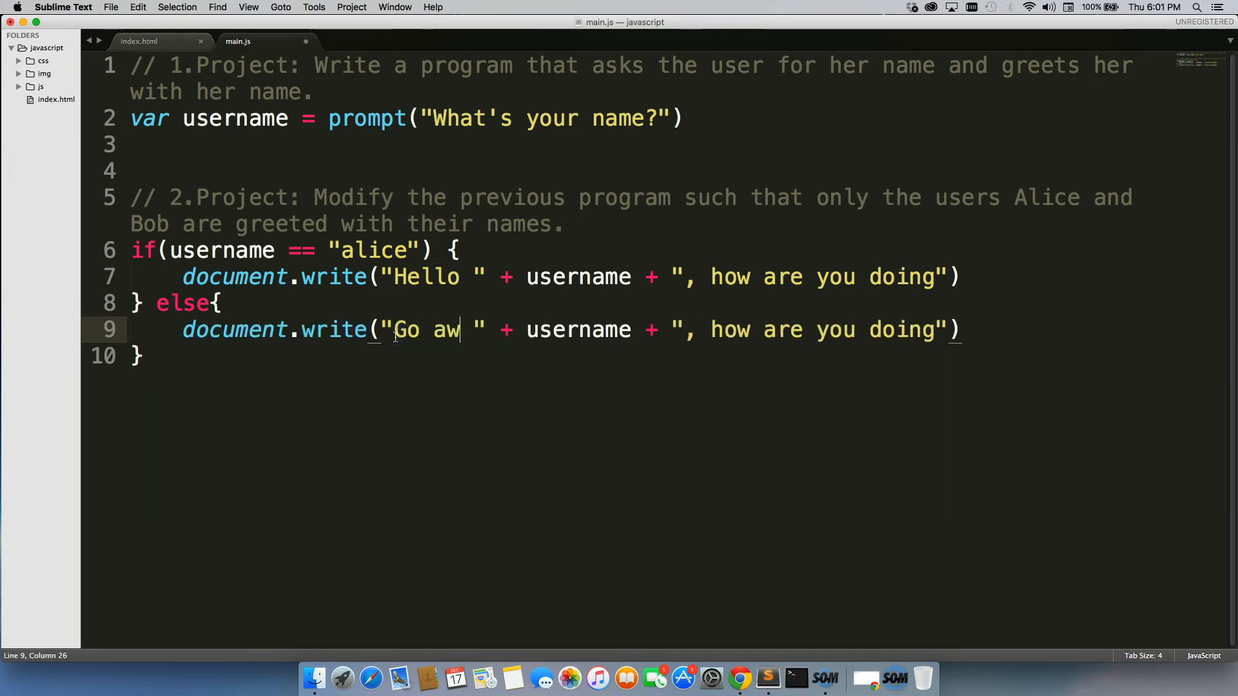
{"action": "type", "text": "ay"}
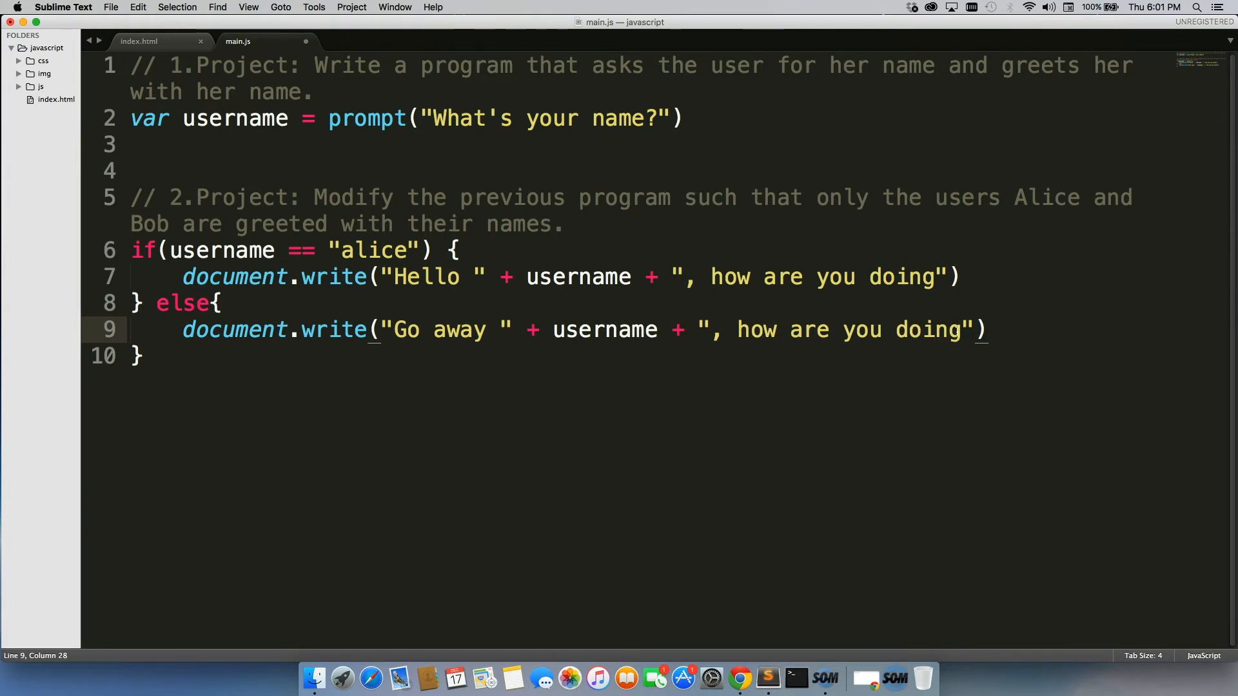
{"action": "type", "text": "!"}
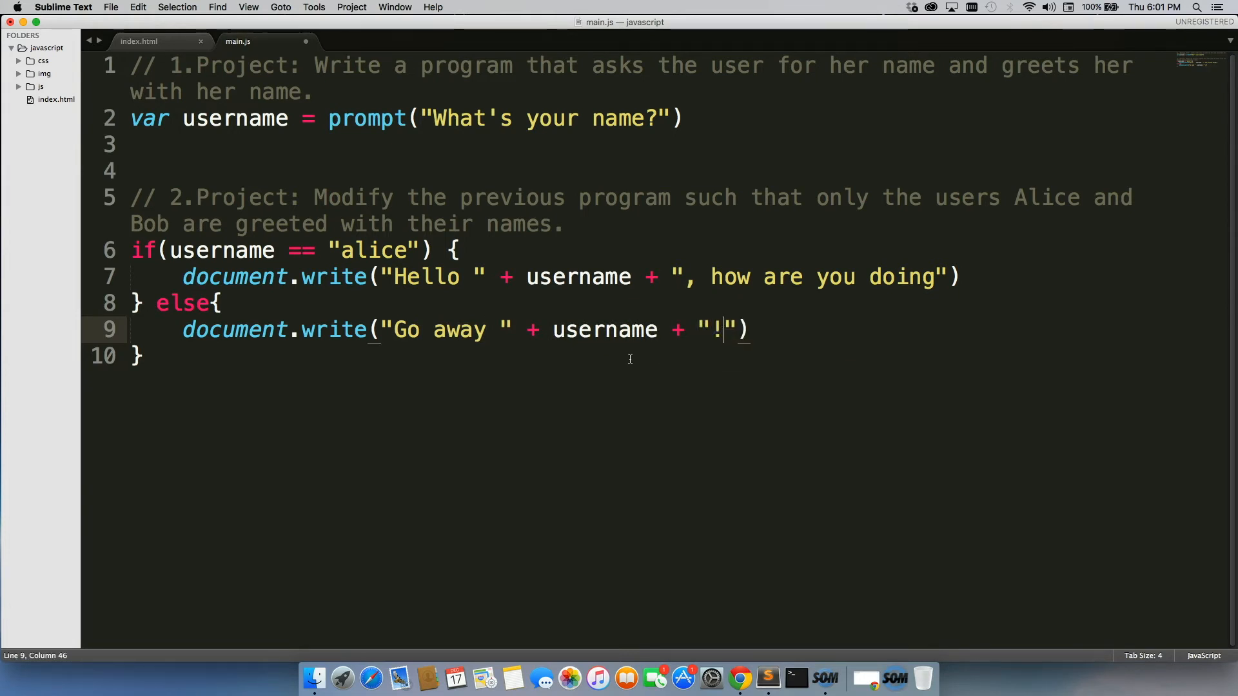
{"action": "key", "text": "cmd+s"}
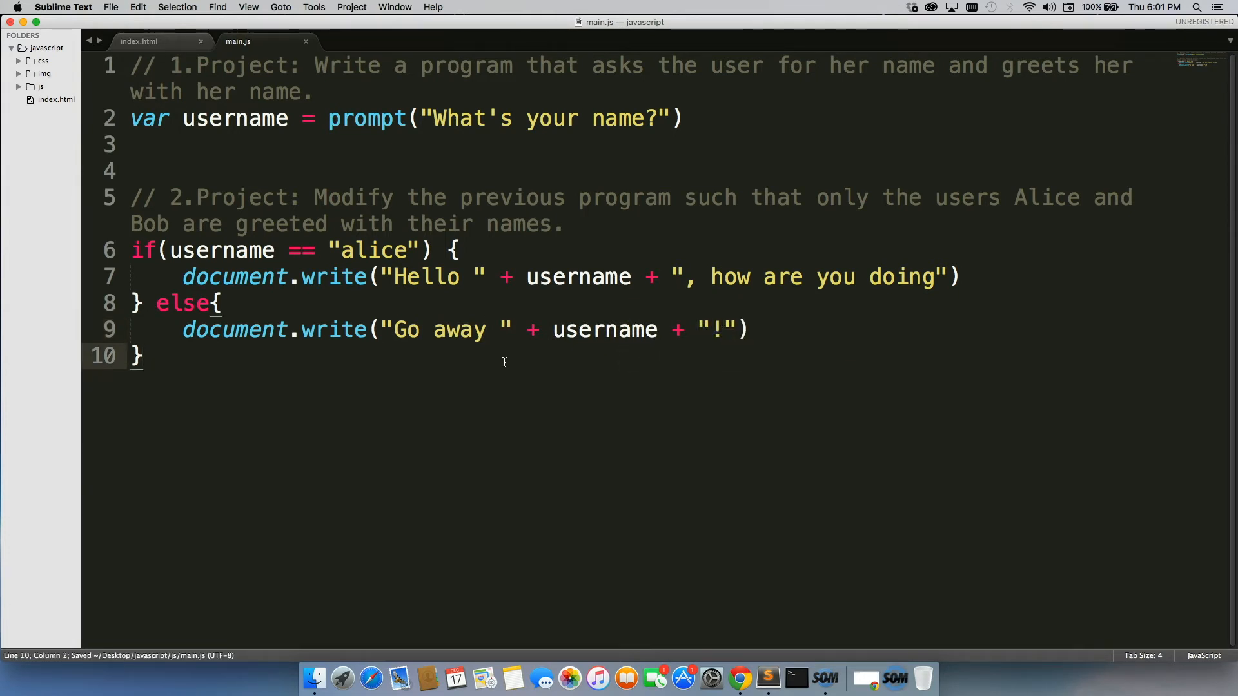
{"action": "mouse_move", "coordinate": [867, 677]}
{"action": "type", "text": "Matt"}
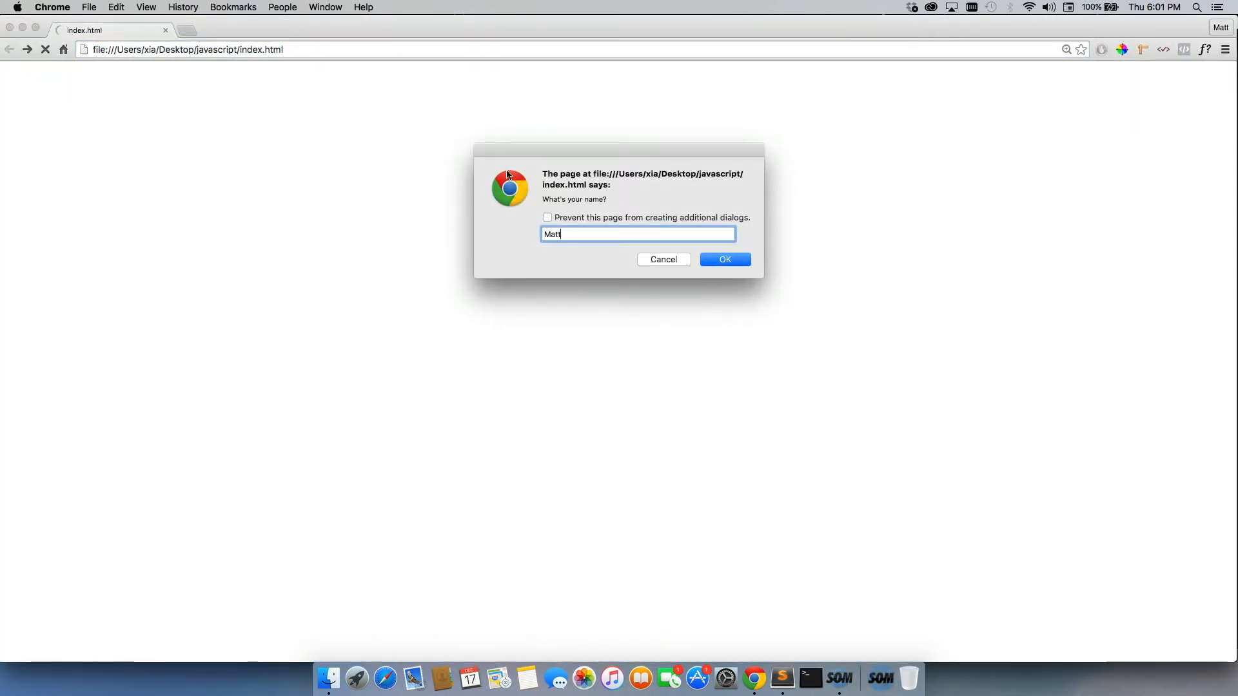
Submit alice in Chrome's prompt to see the greeting, then return to the editor
{"action": "left_click", "coordinate": [724, 259]}
{"action": "type", "text": "alice"}
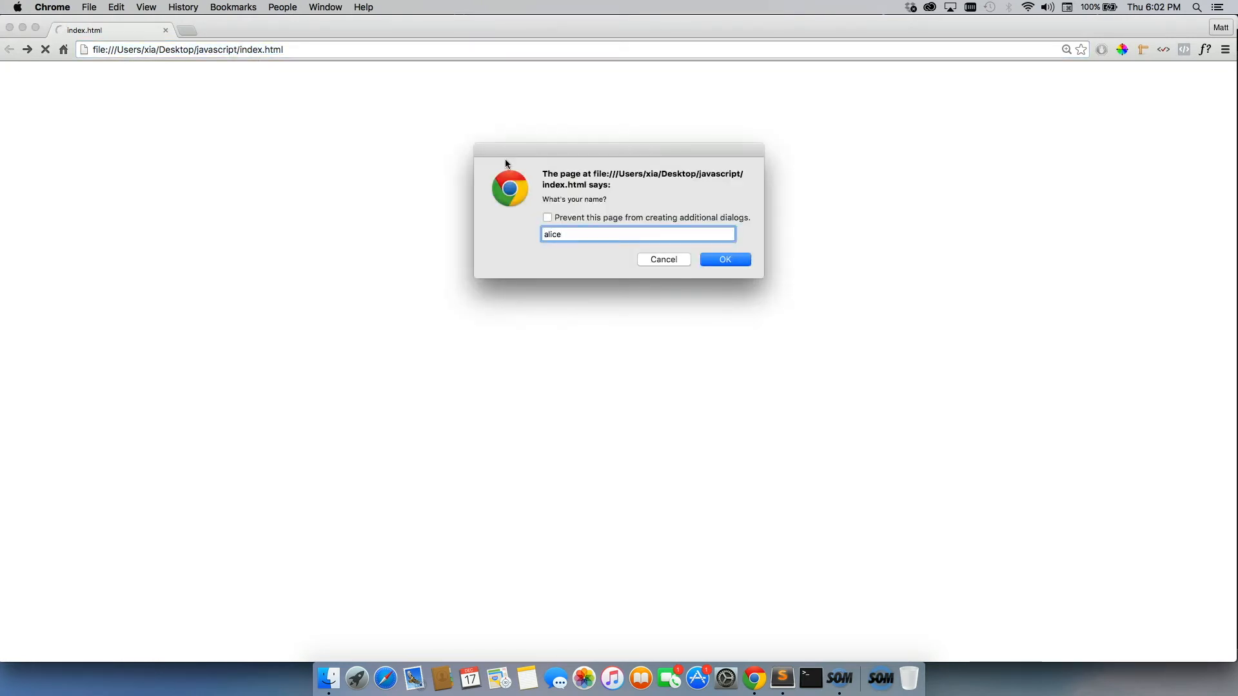
{"action": "left_click", "coordinate": [723, 259]}
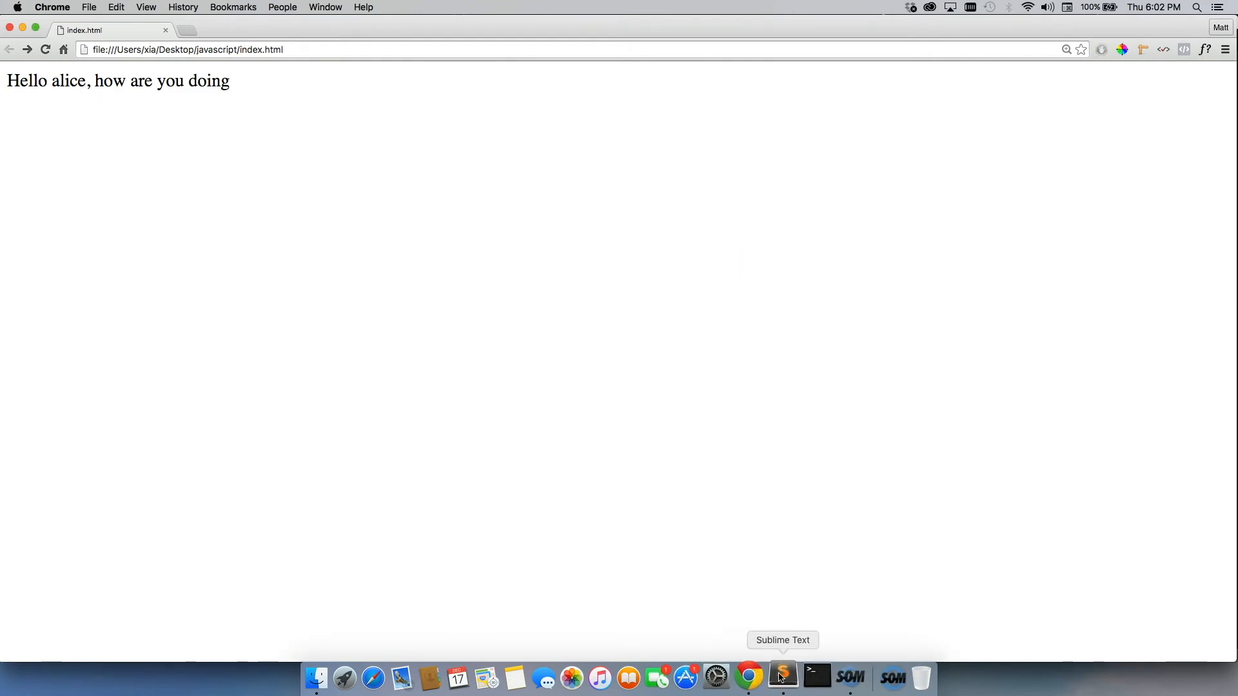
{"action": "left_click", "coordinate": [783, 676]}
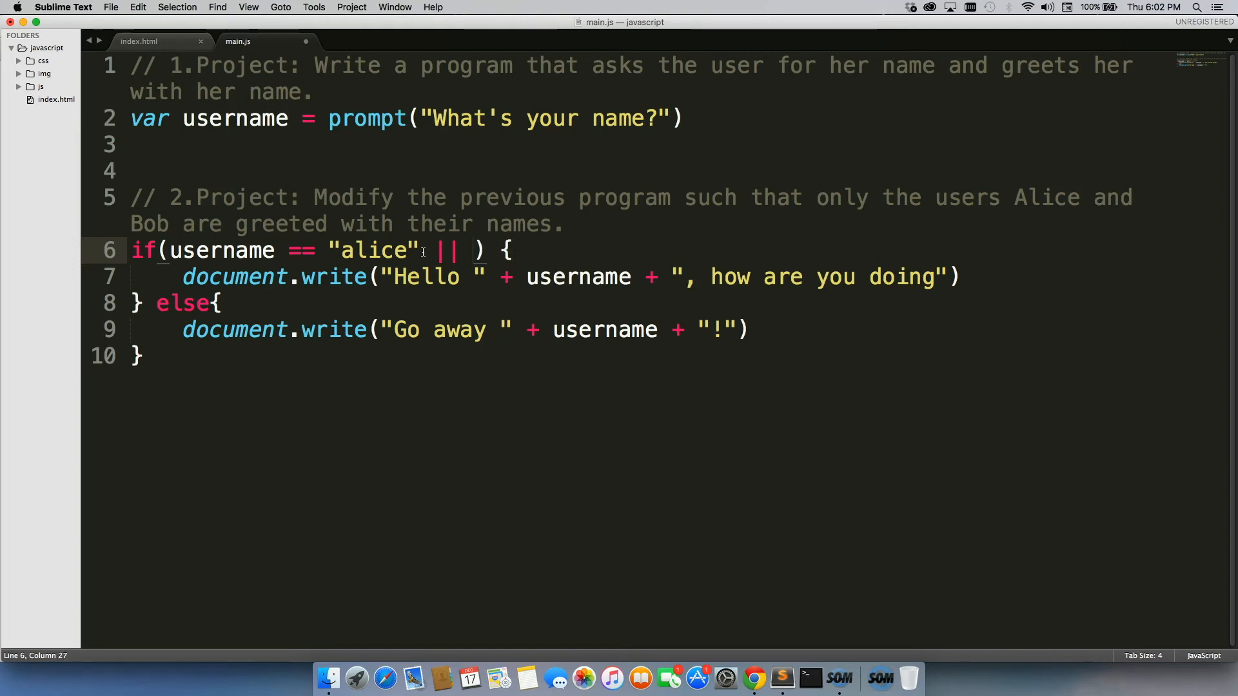
Extend the if condition with || username == "bob" so bob is greeted too
{"action": "type", "text": "userna"}
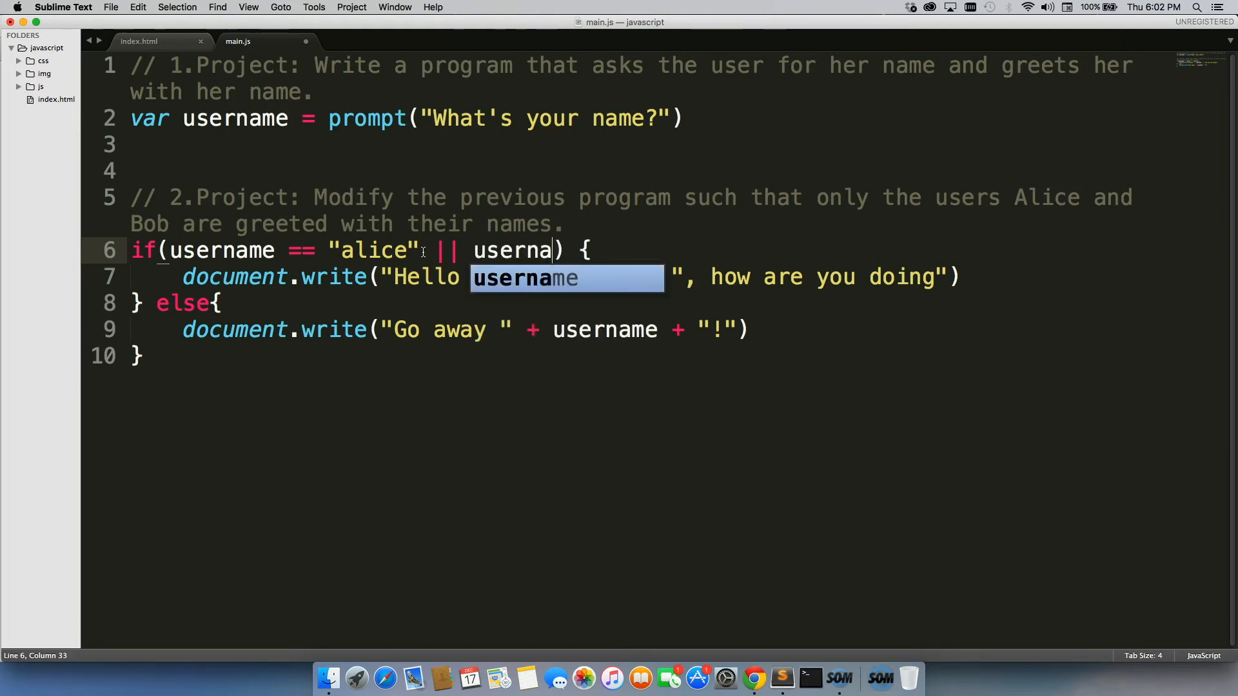
{"action": "type", "text": "me == \""}
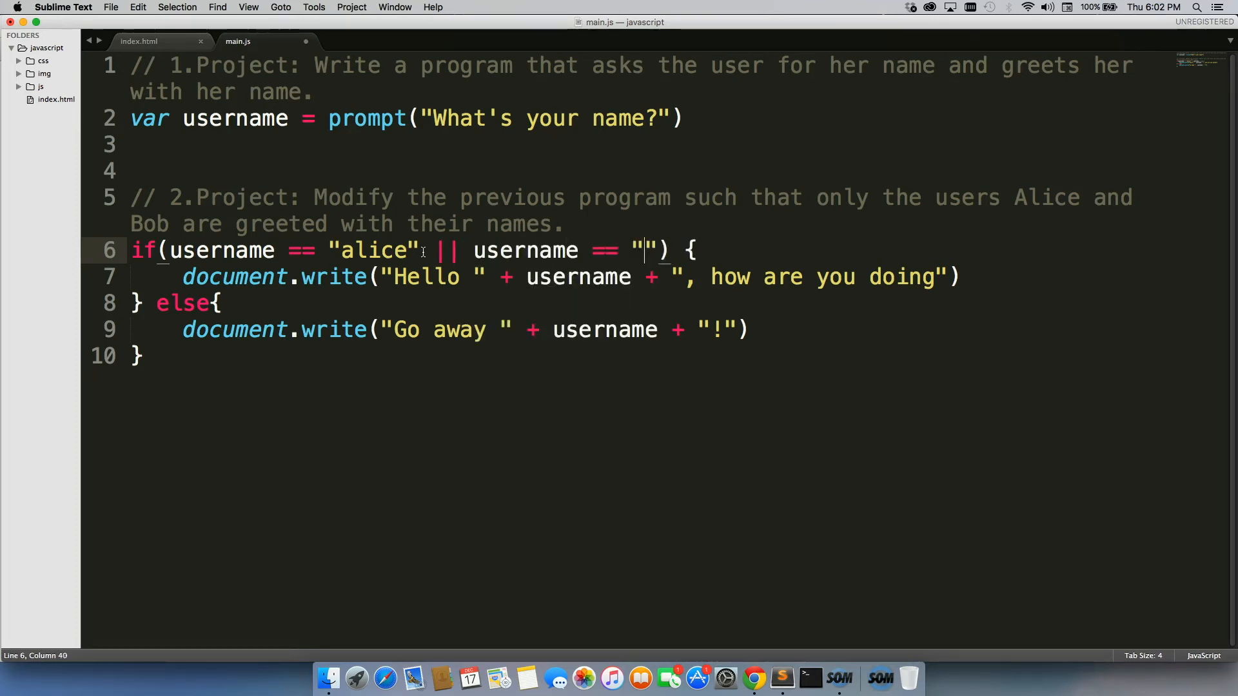
{"action": "type", "text": "bob"}
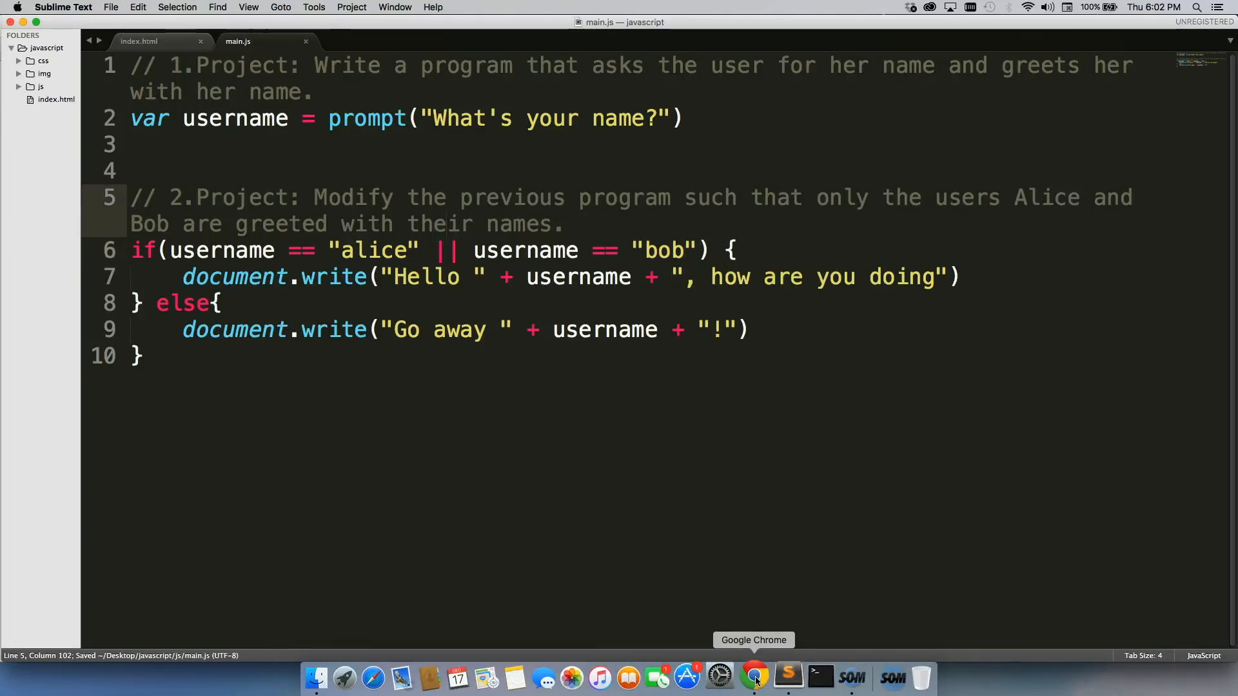
Reload the page in Chrome and submit Bob as the name in the prompt
{"action": "left_click", "coordinate": [754, 677]}
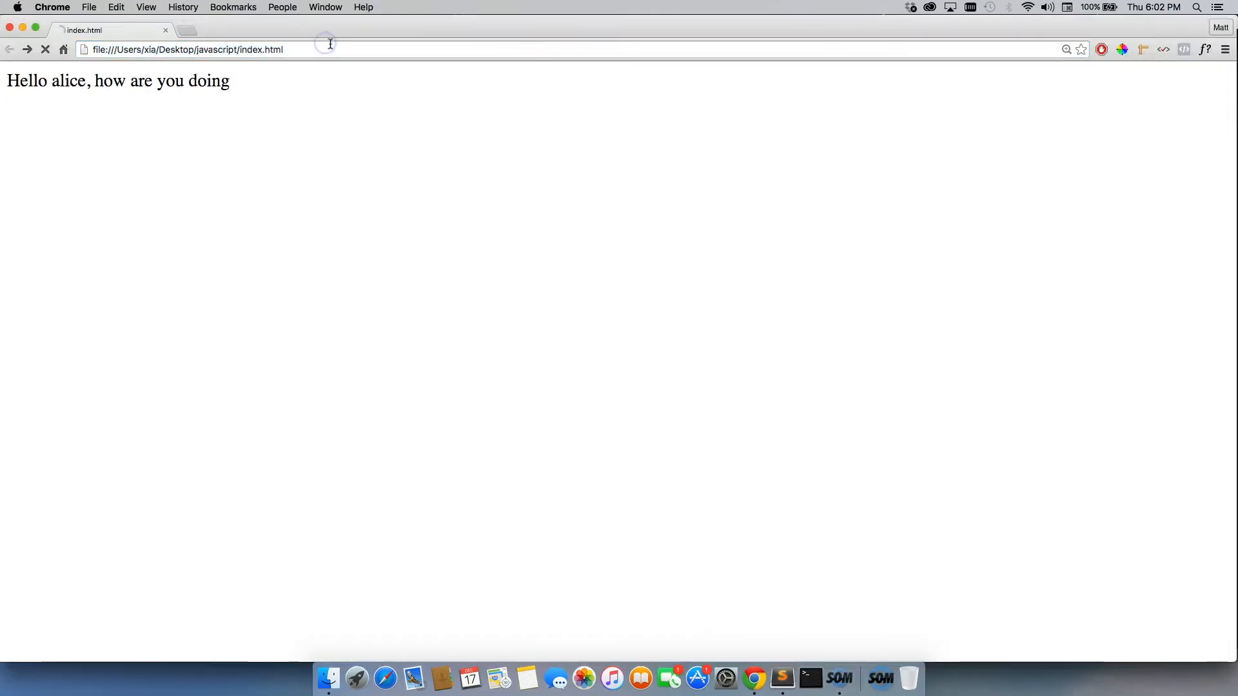
{"action": "left_click", "coordinate": [45, 49]}
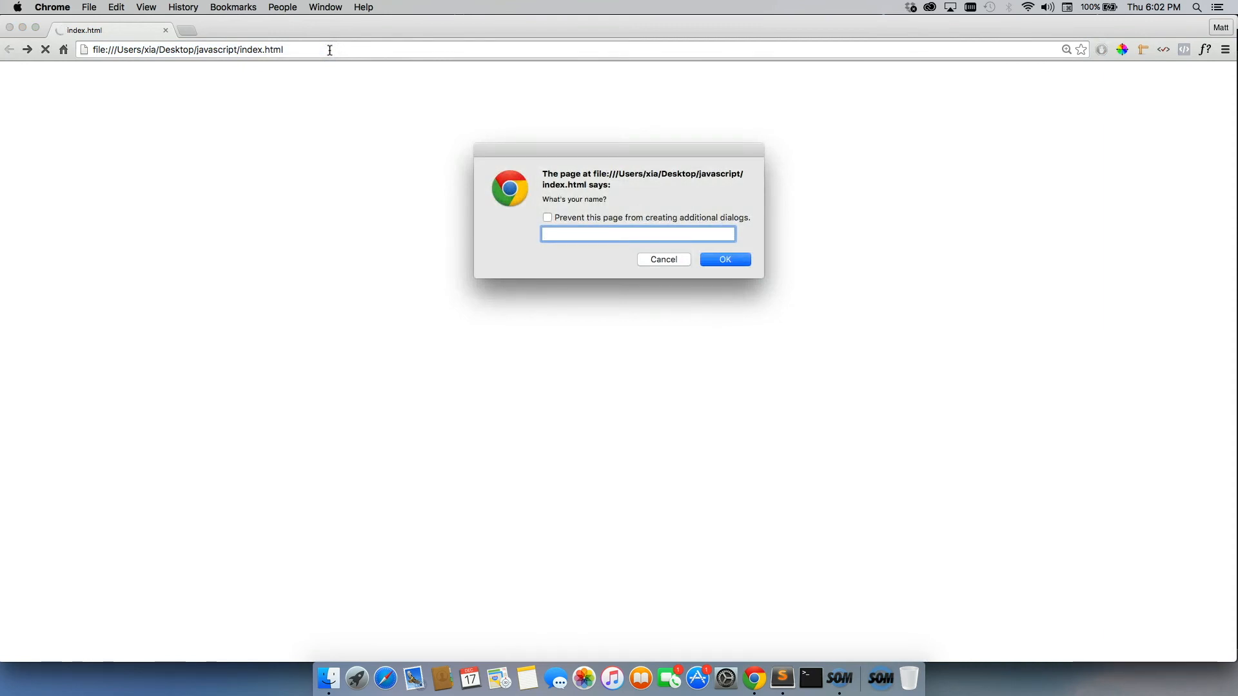
{"action": "type", "text": "B"}
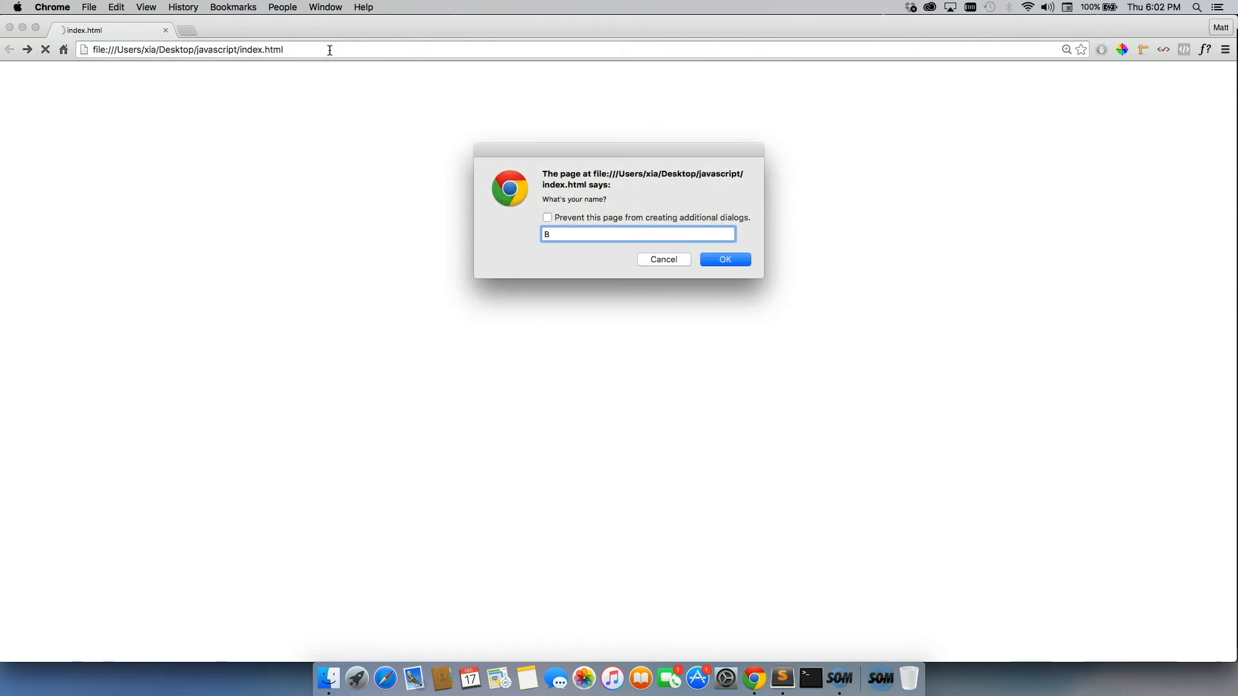
{"action": "type", "text": "ob"}
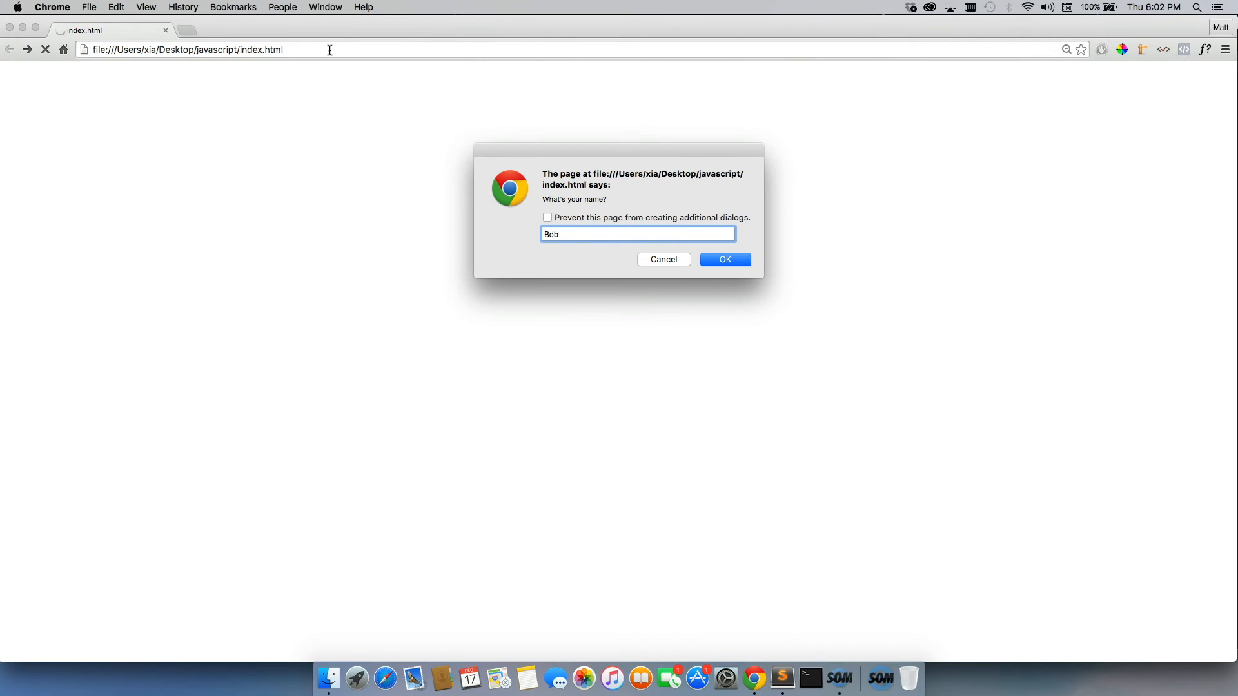
{"action": "left_click", "coordinate": [723, 259]}
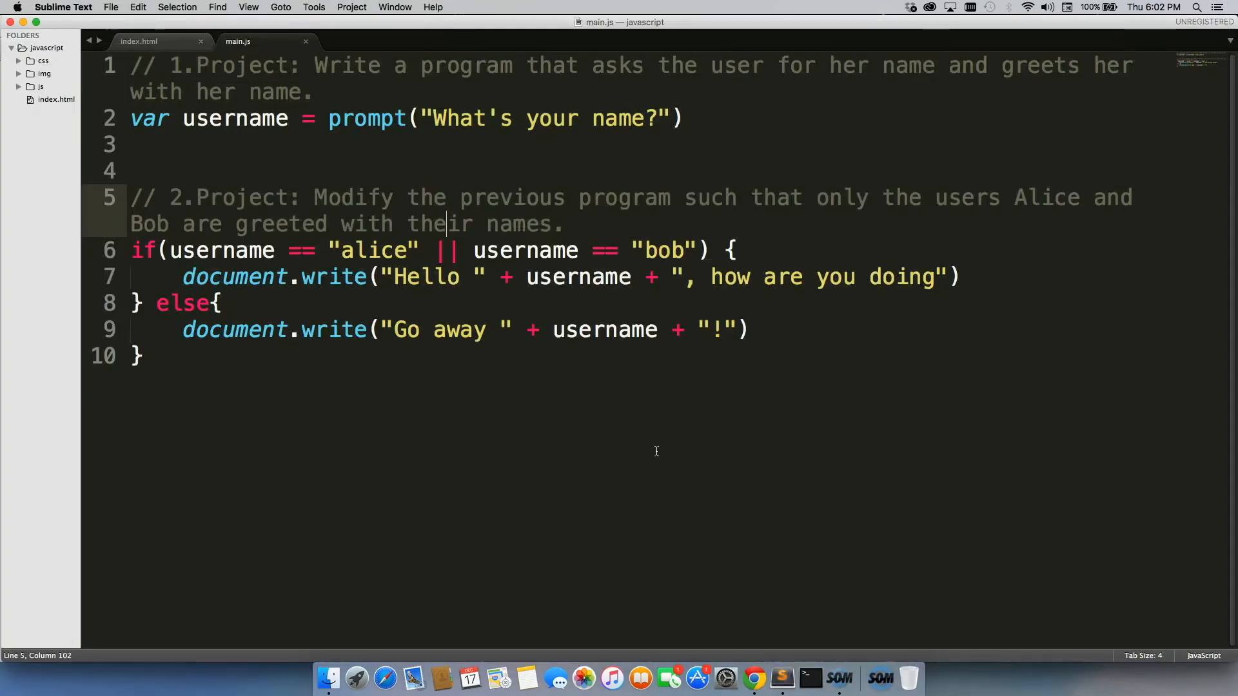
{"action": "mouse_move", "coordinate": [565, 377]}
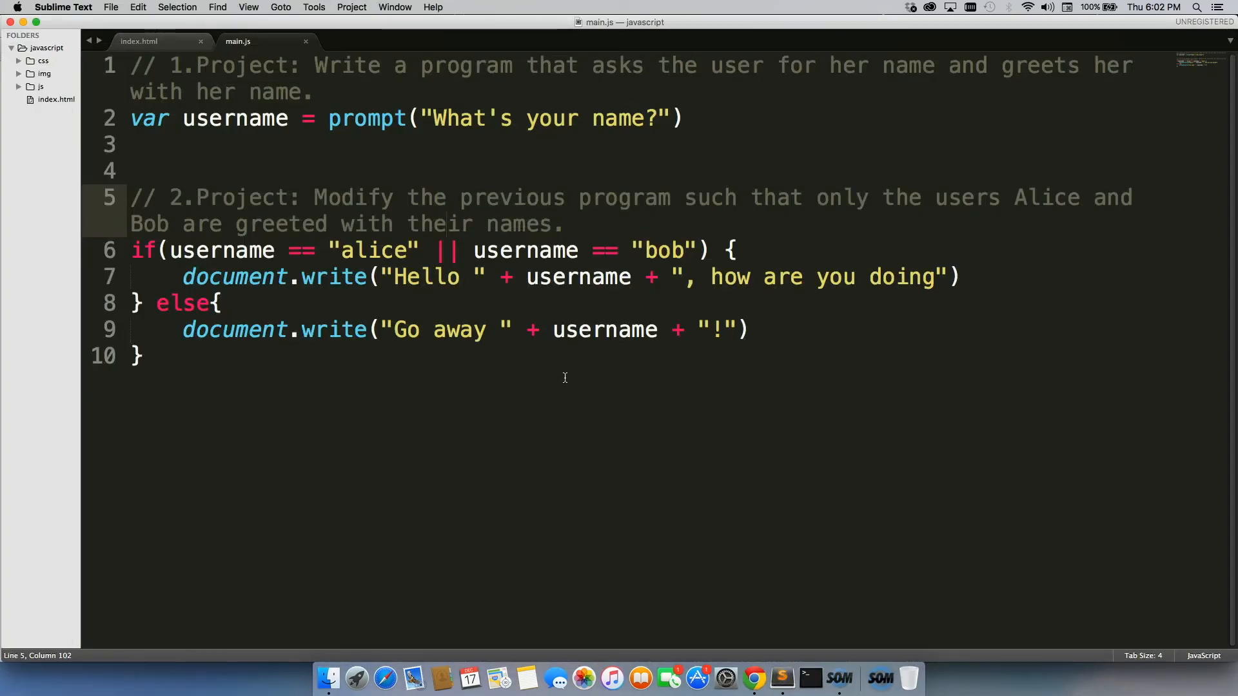
{"action": "double_click", "coordinate": [379, 250]}
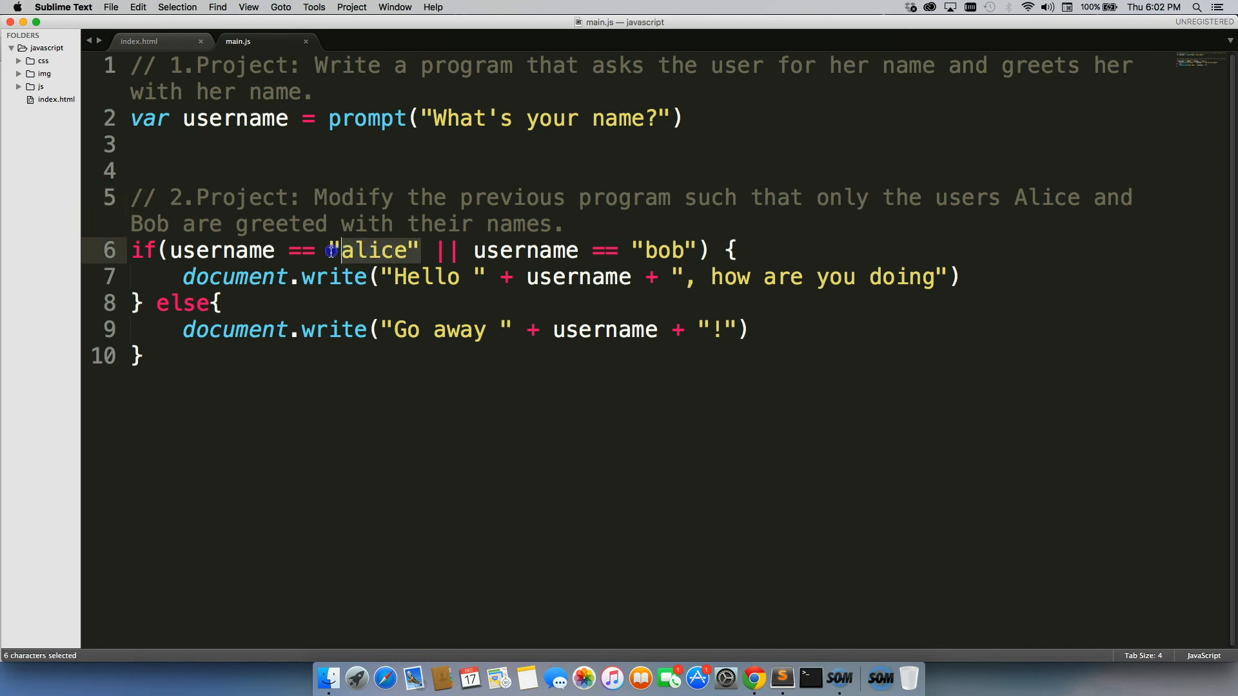